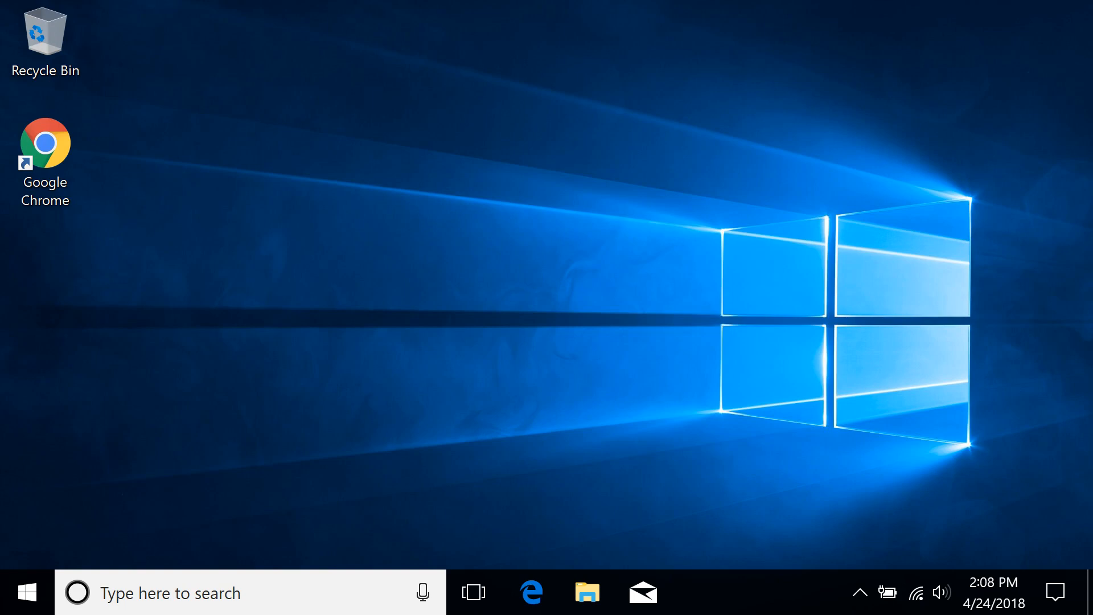
Step: Launch Chrome on HP's driver download page and choose the Laptop category
{"action": "left_click", "coordinate": [44, 146]}
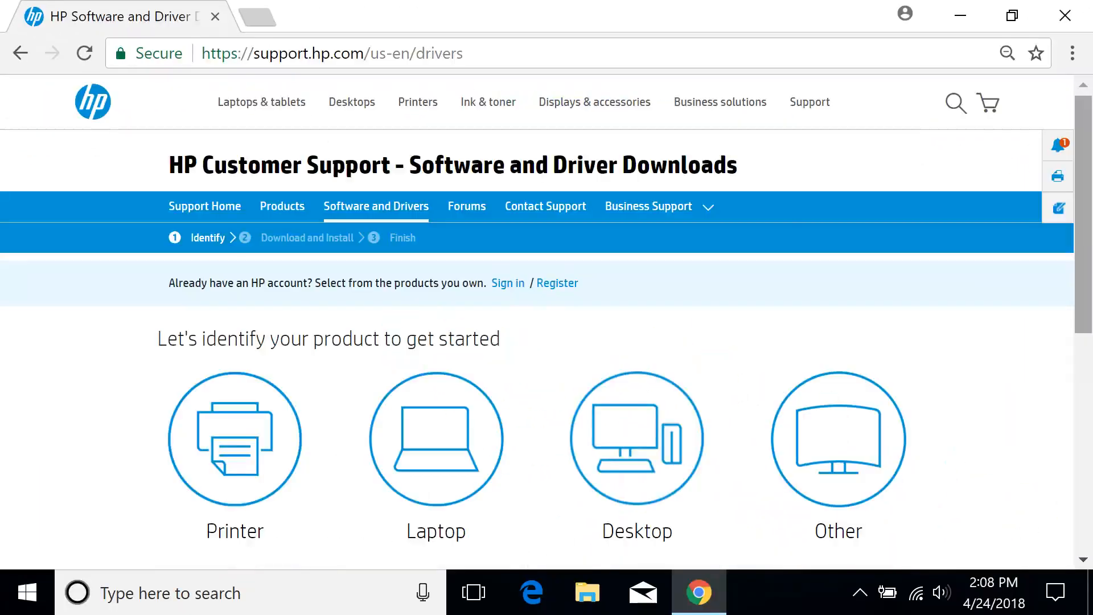
{"action": "mouse_move", "coordinate": [436, 439]}
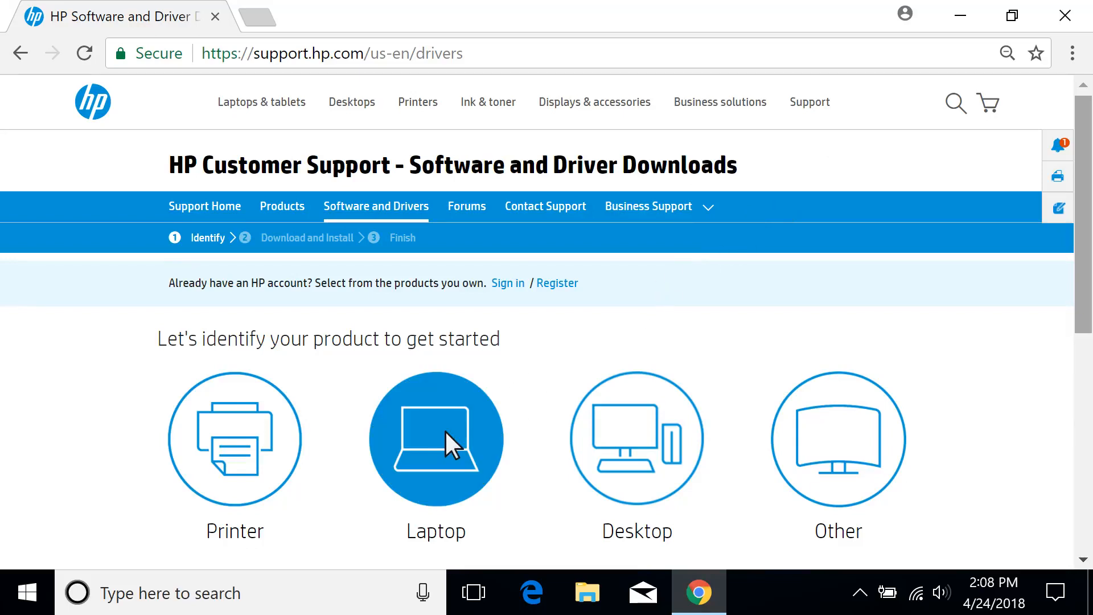
{"action": "left_click", "coordinate": [436, 438]}
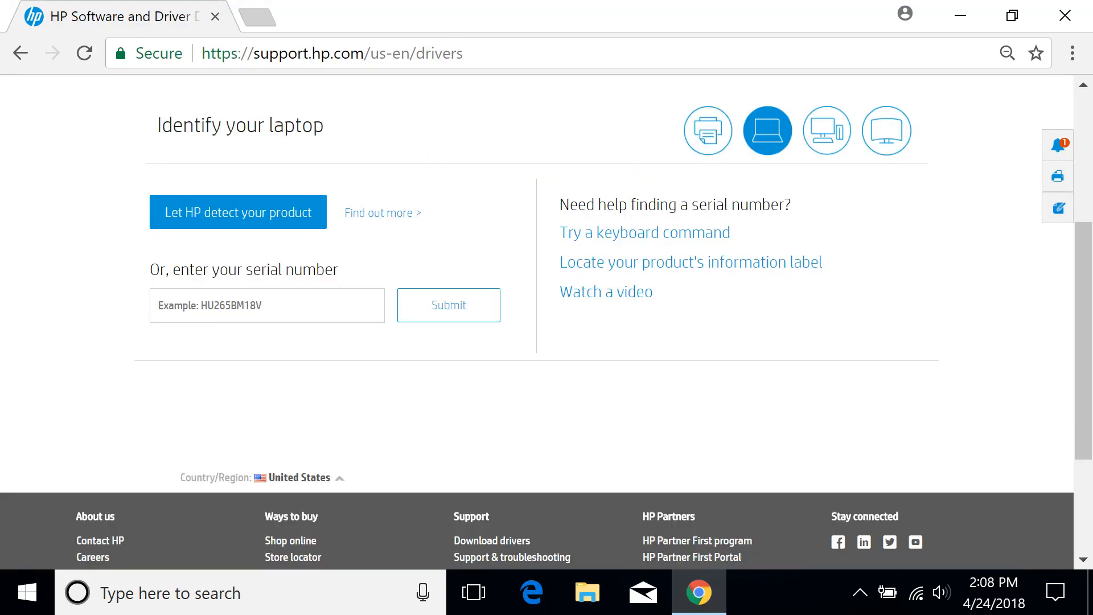
Step: Search 'HP OMEN Notebook - 15t' and select the HP OMEN Notebook 15t-5000 CTO under HP Gaming PCs
{"action": "left_click", "coordinate": [691, 262]}
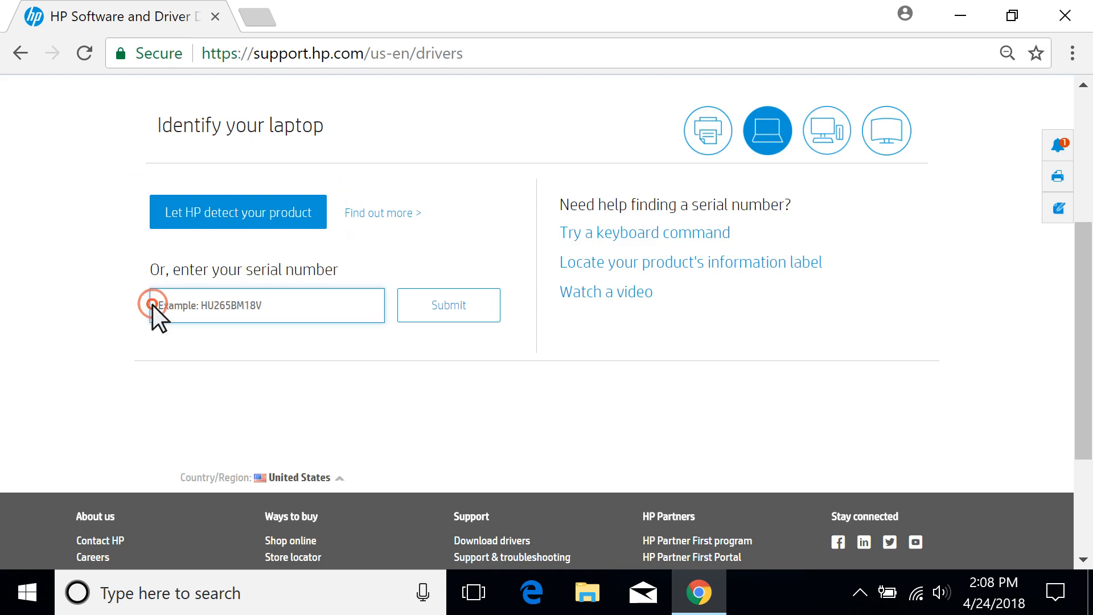
{"action": "type", "text": "HP OMEN Notebook - 15t"}
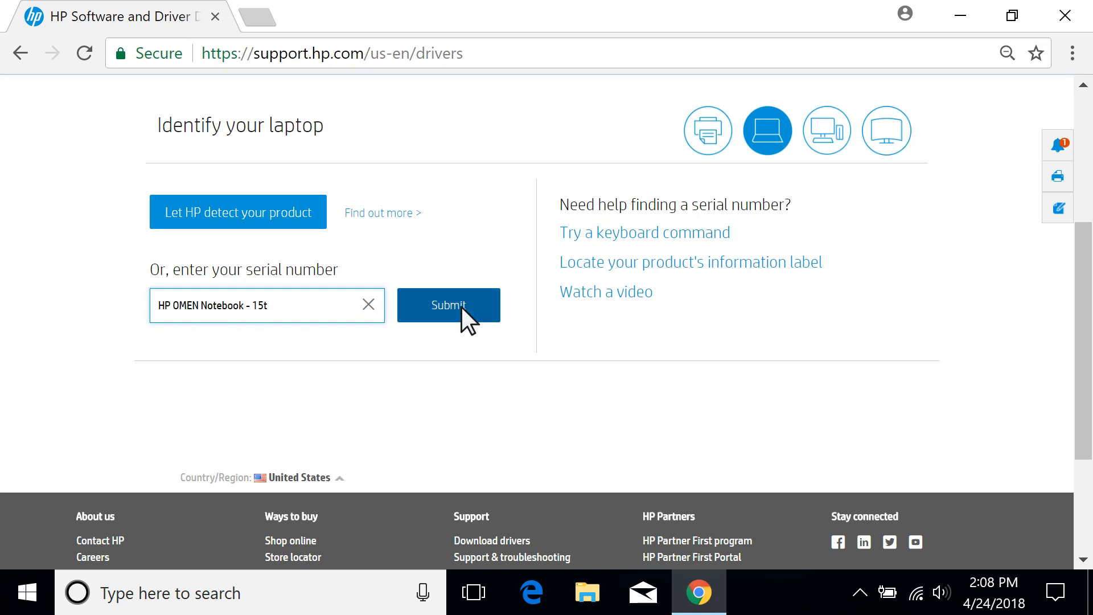
{"action": "left_click", "coordinate": [448, 305]}
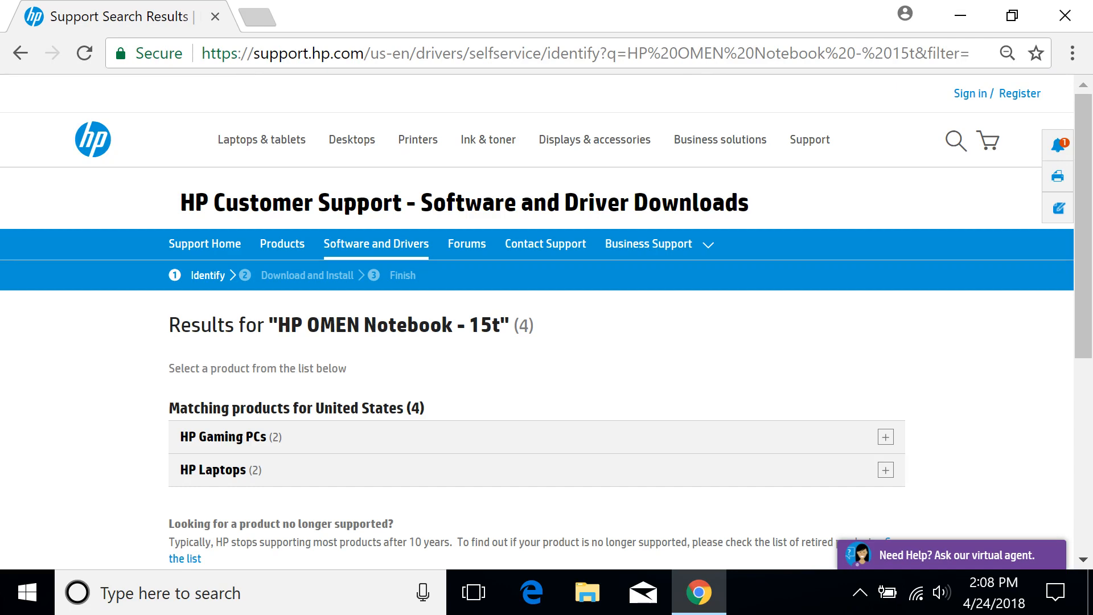
{"action": "left_click", "coordinate": [885, 437]}
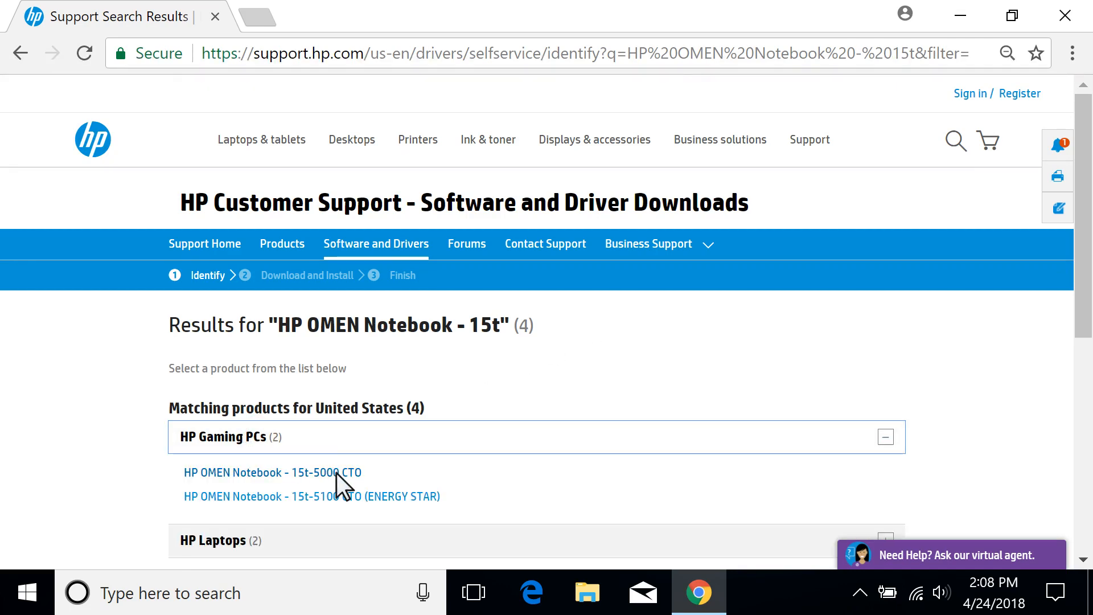
{"action": "left_click", "coordinate": [273, 472]}
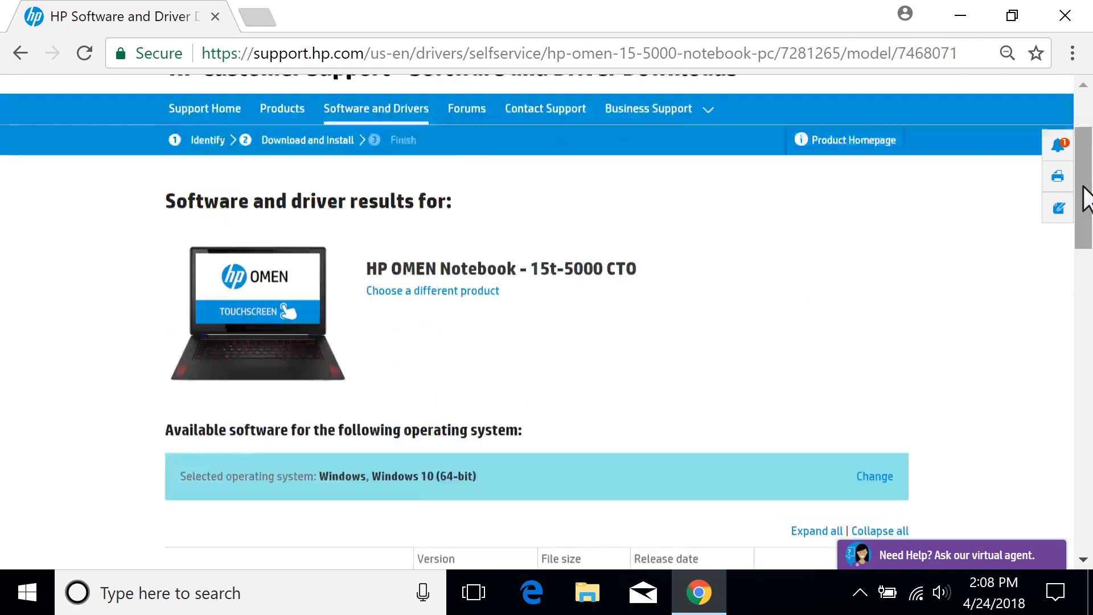
Step: Expand the Driver-Network category to list the Intel Bluetooth and Wireless LAN drivers
{"action": "scroll", "scroll_direction": "down", "scroll_amount": 3}
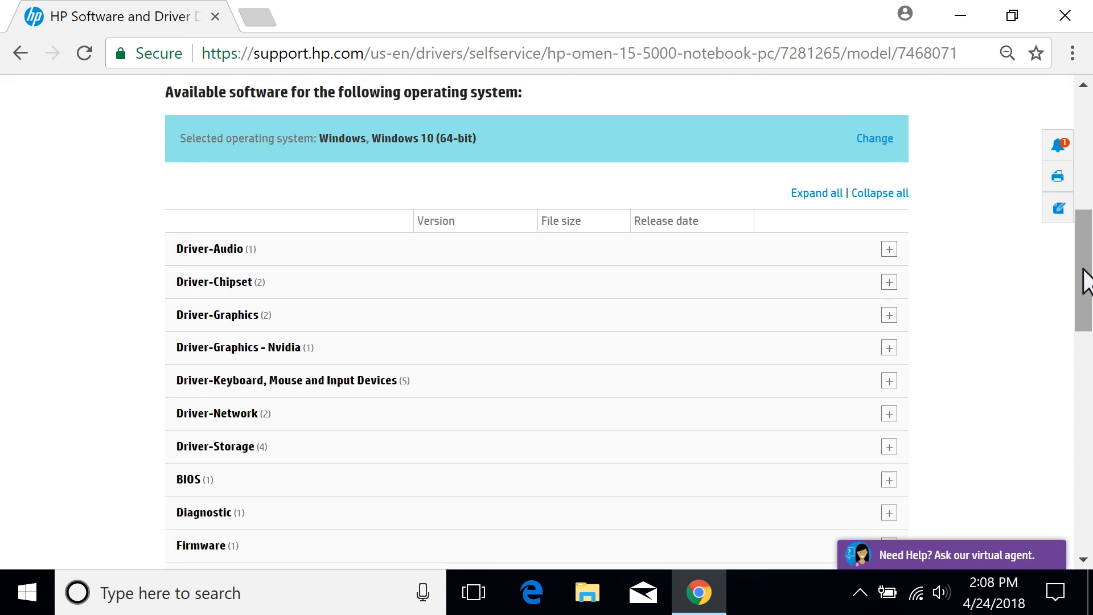
{"action": "left_click", "coordinate": [889, 414]}
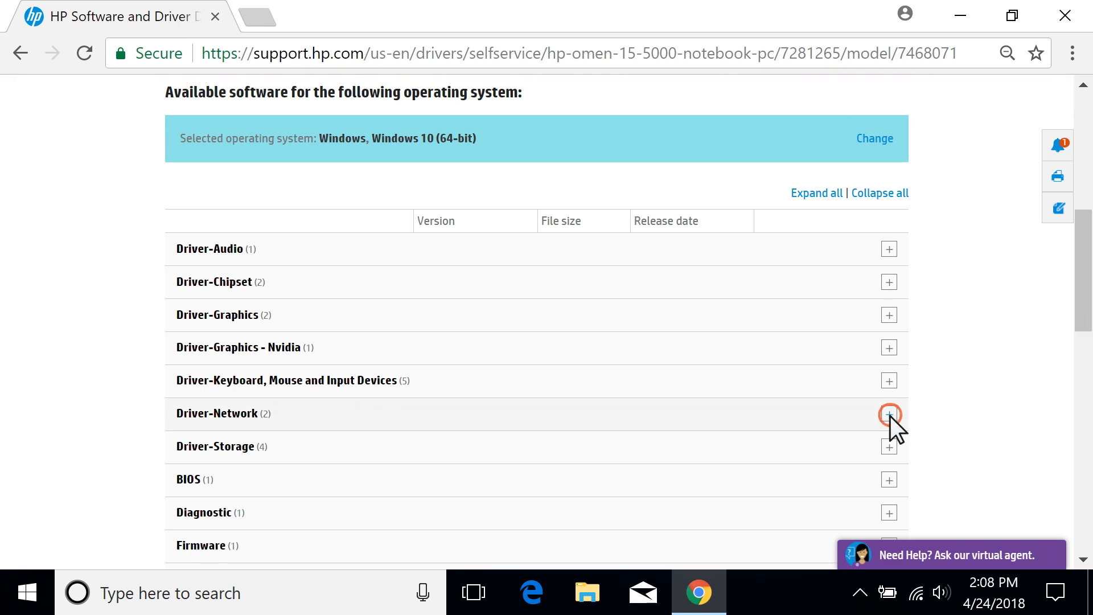
{"action": "left_click", "coordinate": [889, 413]}
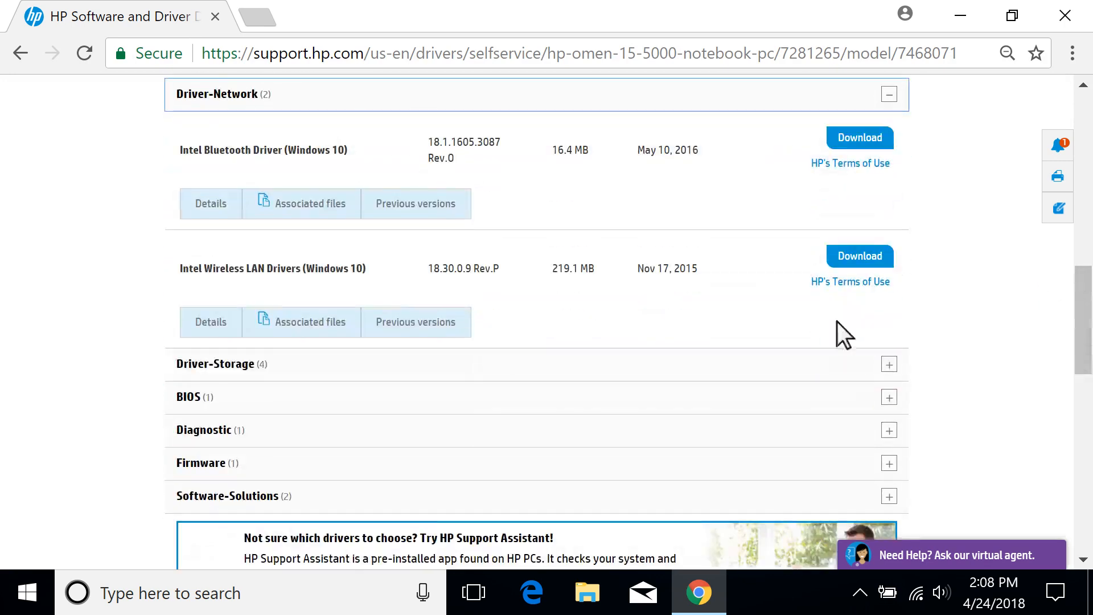
Step: Download the Intel Wireless LAN Drivers (Windows 10) package sp73900.exe from its details
{"action": "left_click", "coordinate": [210, 321]}
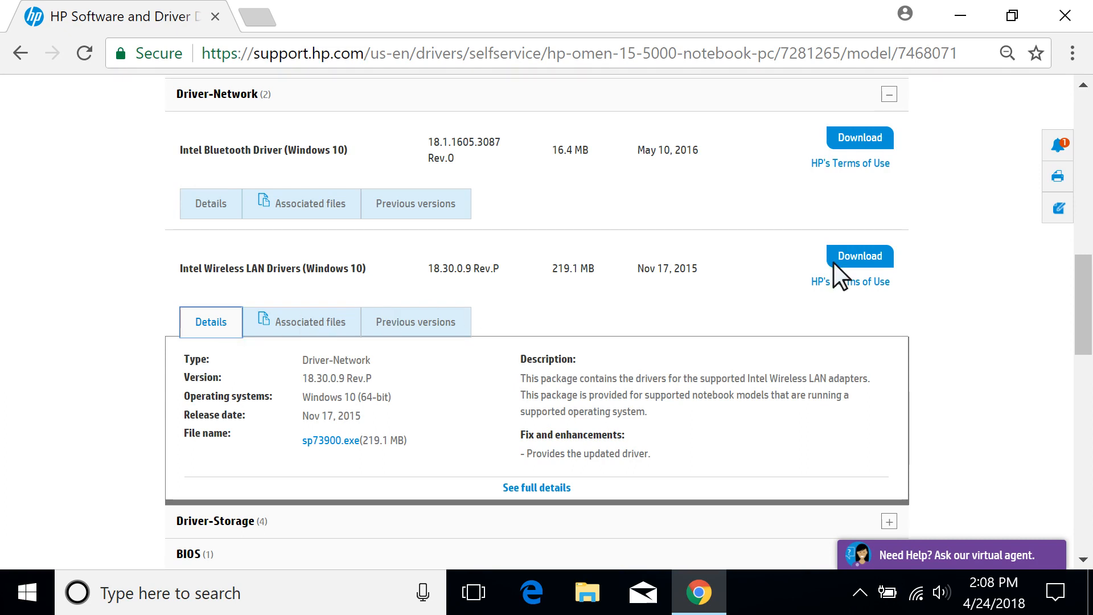
{"action": "left_click", "coordinate": [860, 256]}
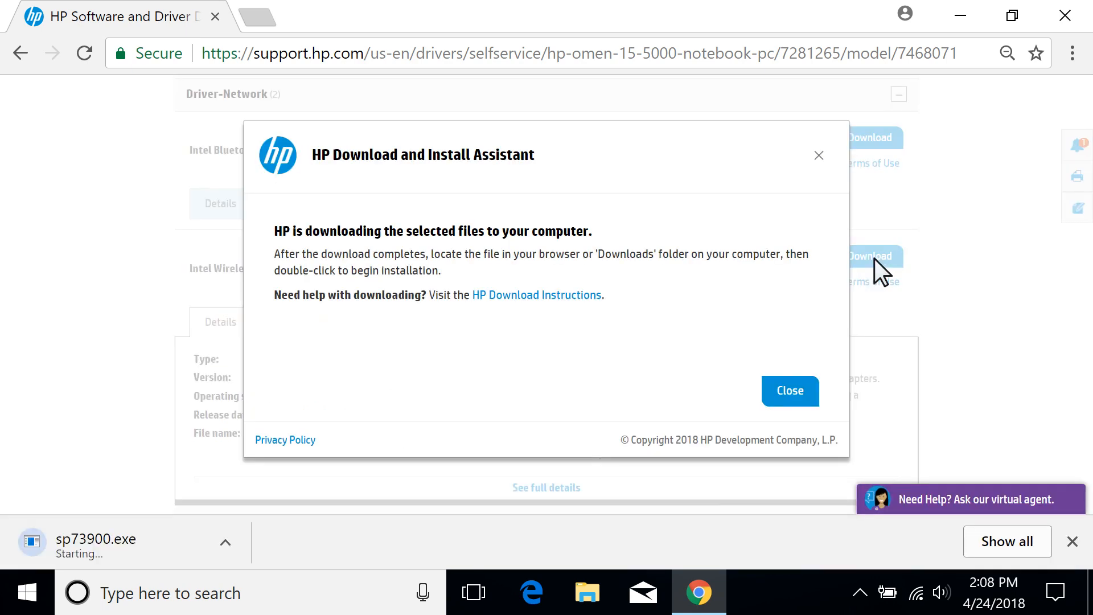